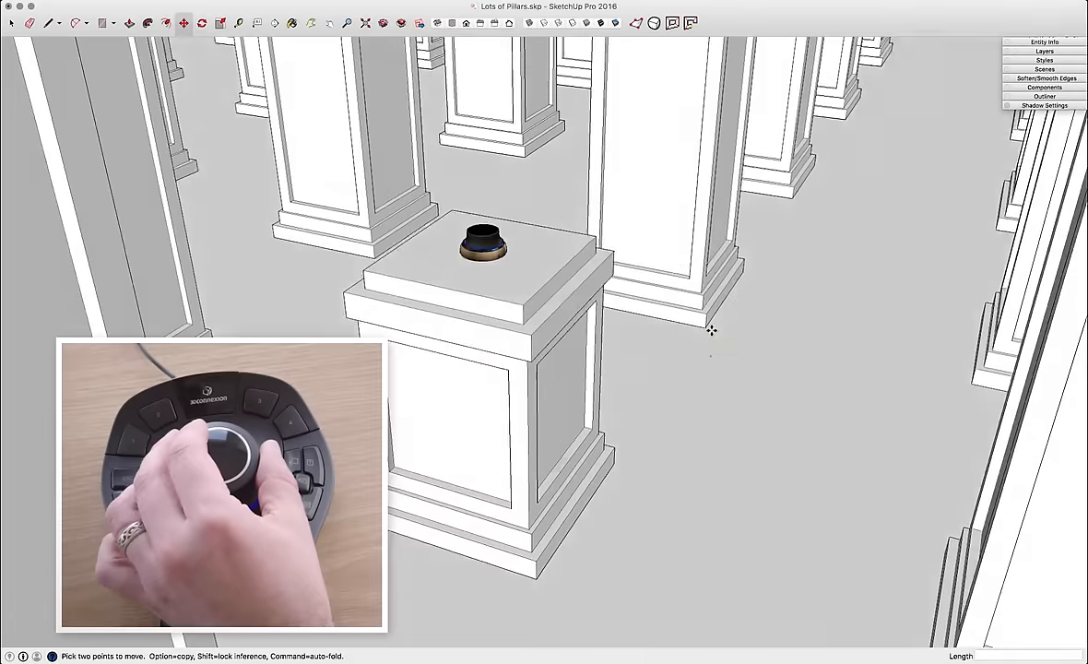
mouse_move(710, 331)
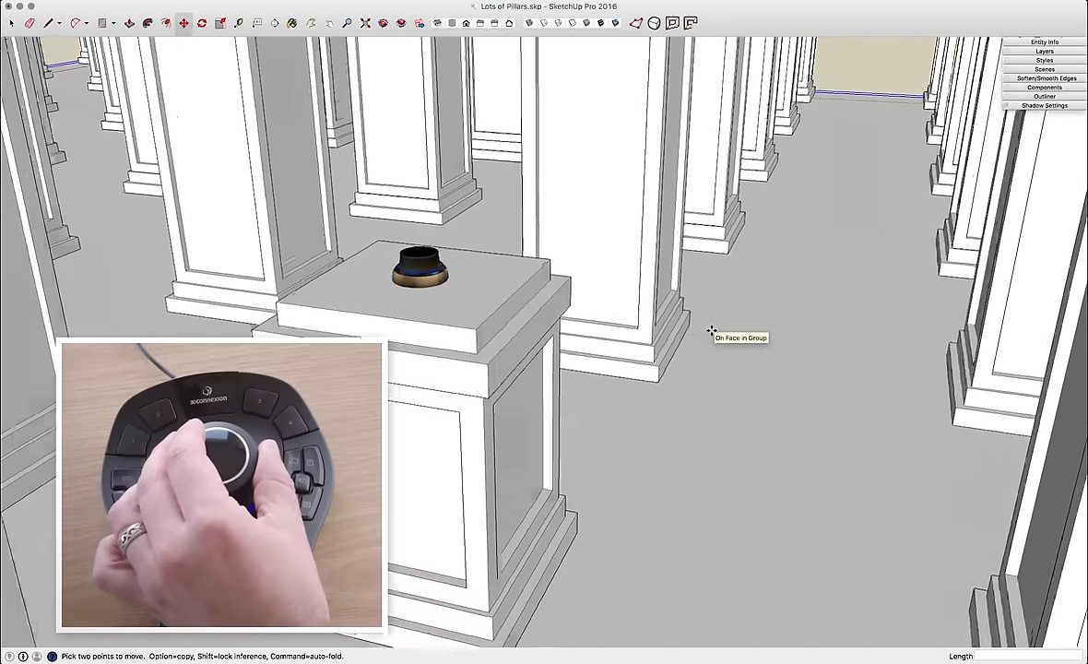